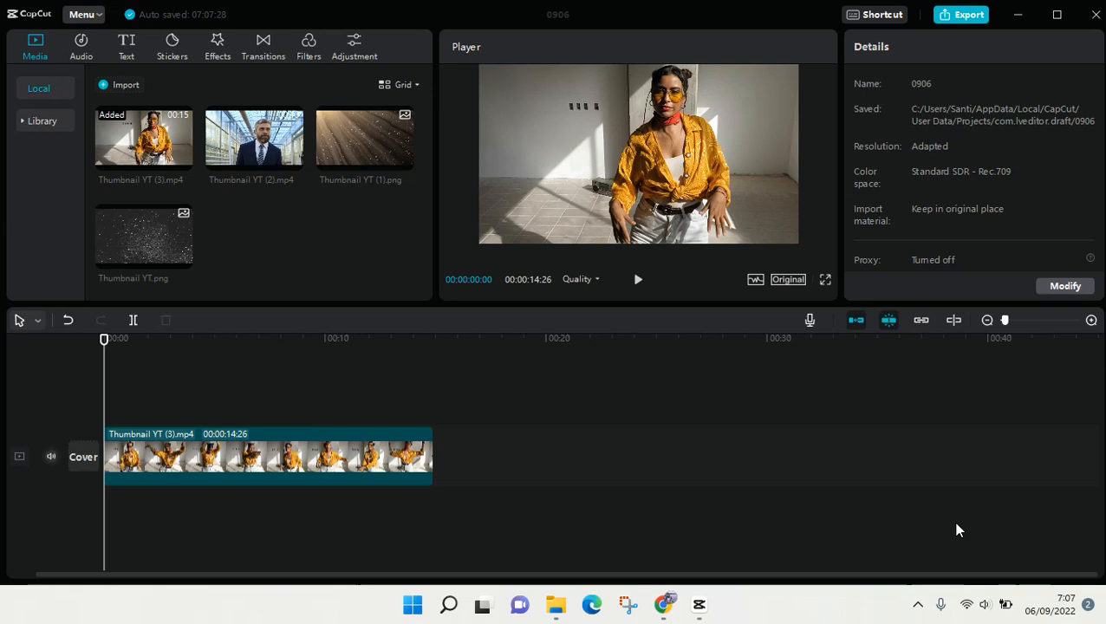
mouse_move(1087, 590)
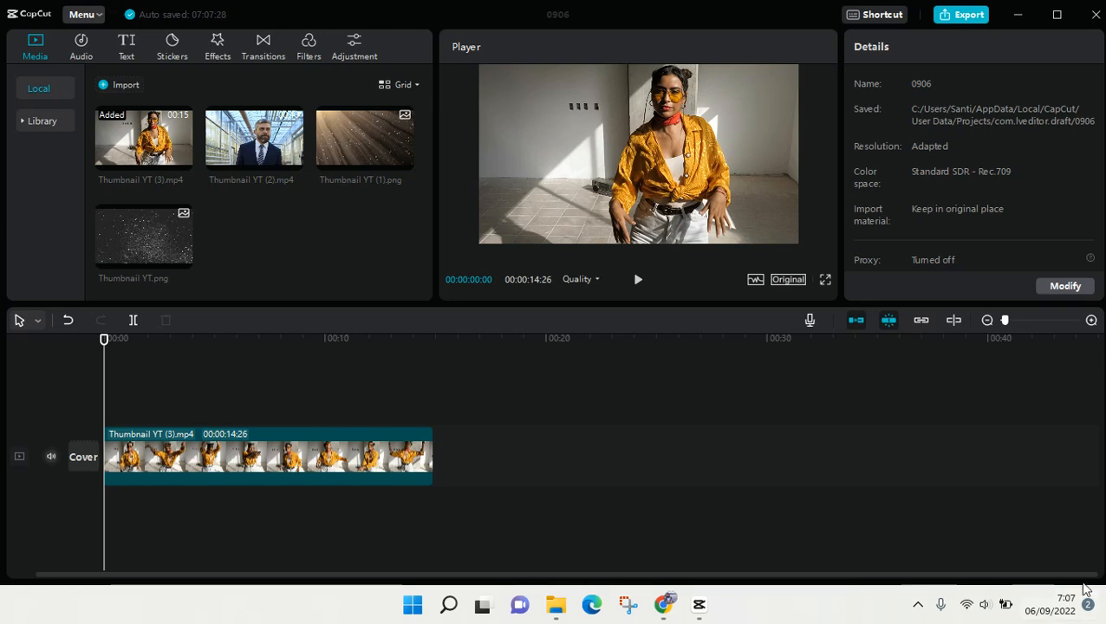
mouse_move(90, 522)
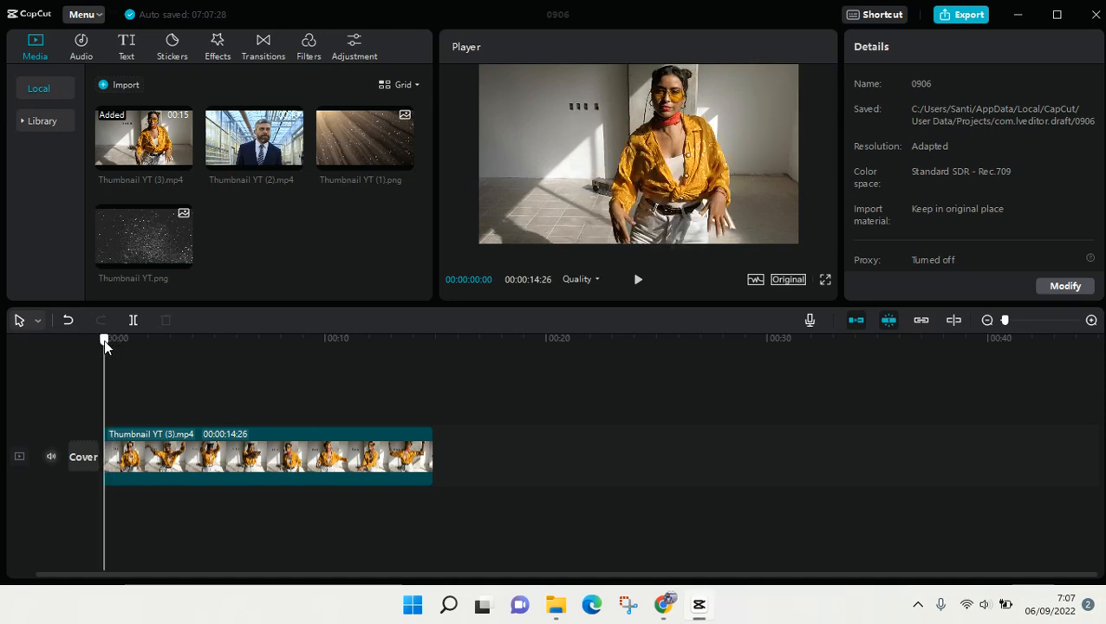
mouse_move(180, 240)
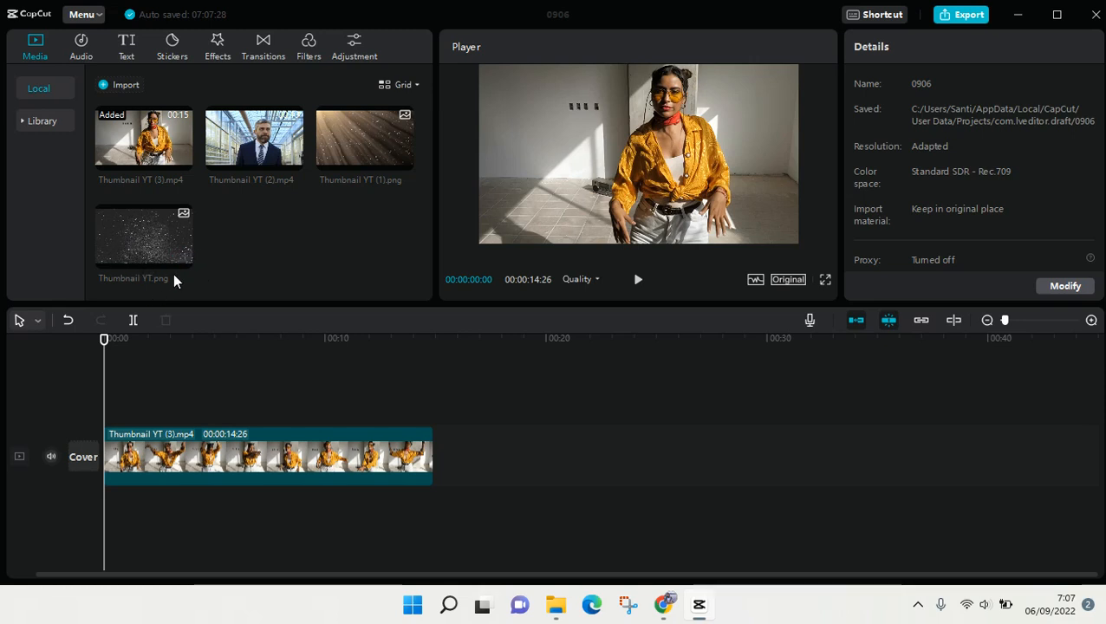
Add Thumbnail YT.png above the video and stretch it to 00:00:14:26.
click(182, 258)
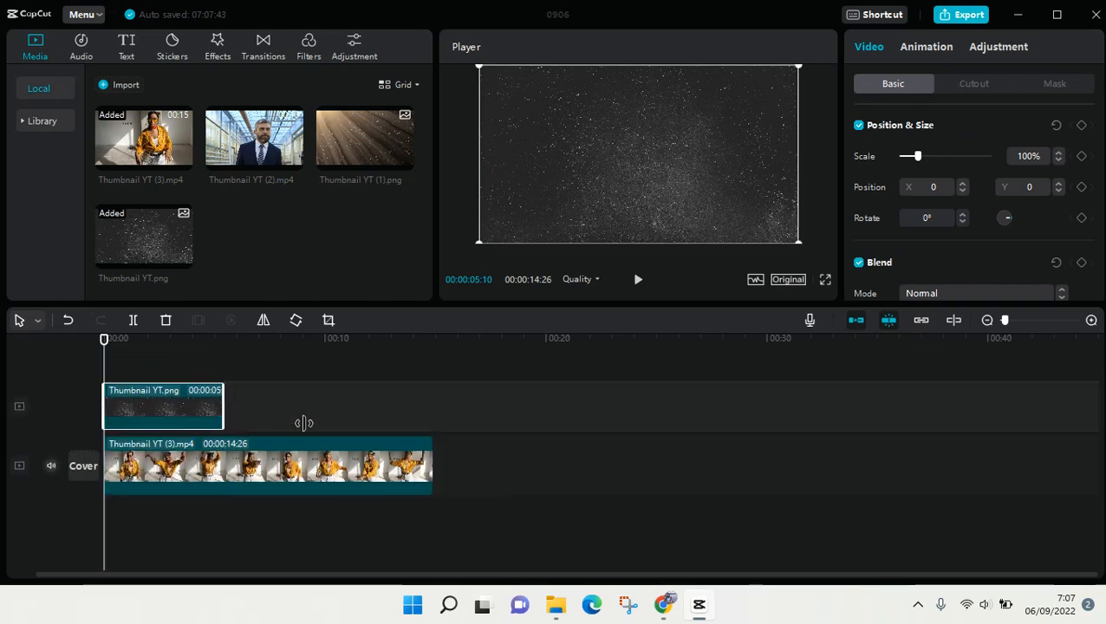
drag(220, 406, 381, 405)
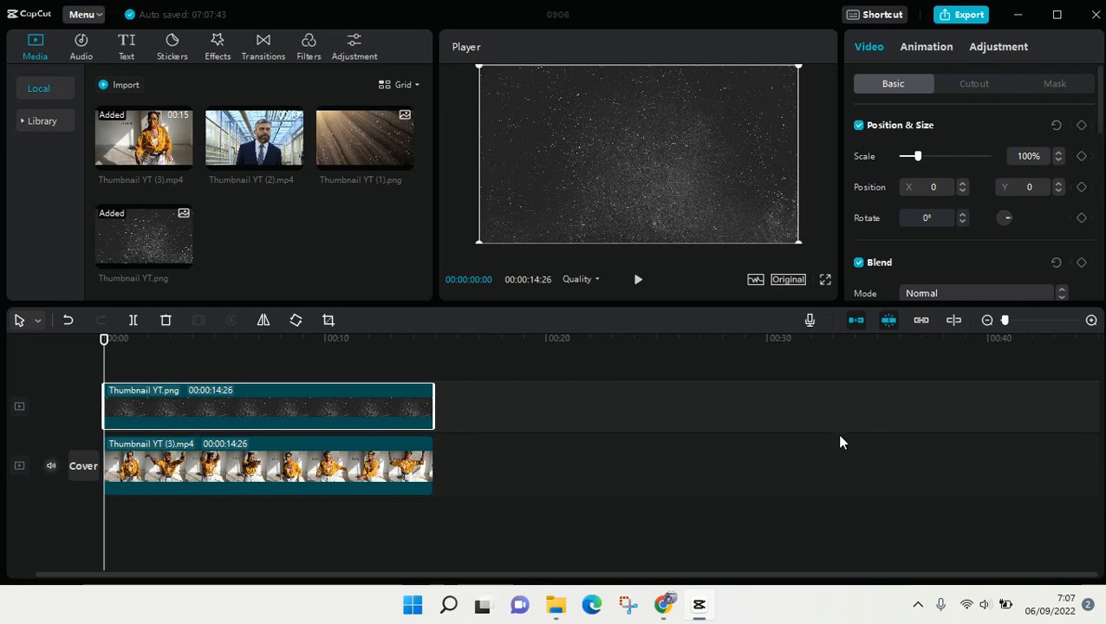
mouse_move(322, 453)
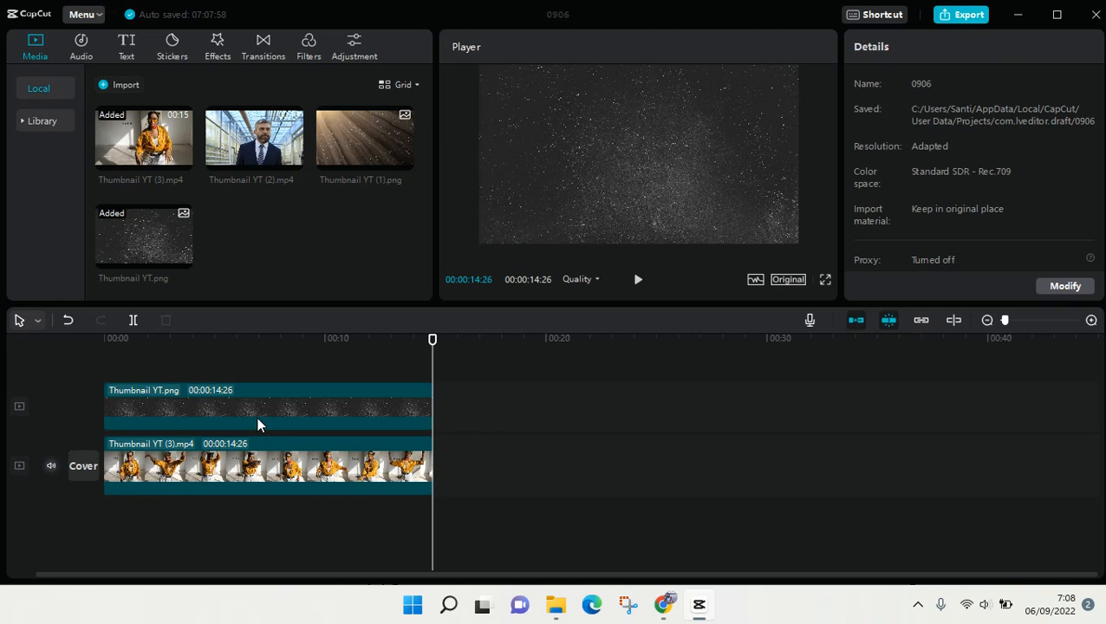
mouse_move(242, 414)
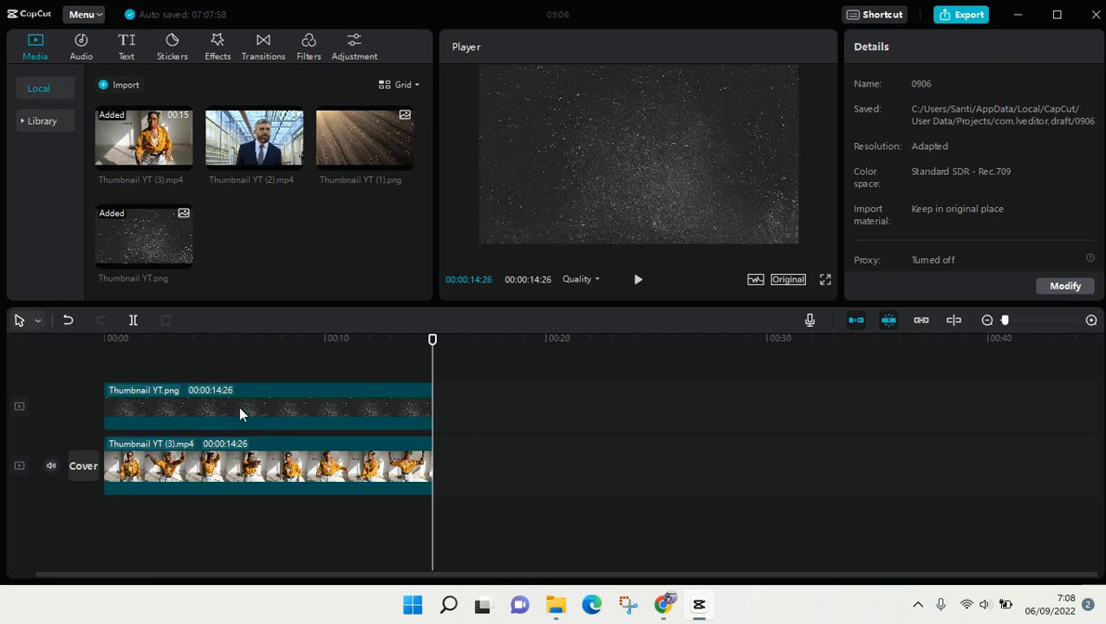
Select the grain overlay clip and tick Blend to expose Mode and Opacity.
click(260, 408)
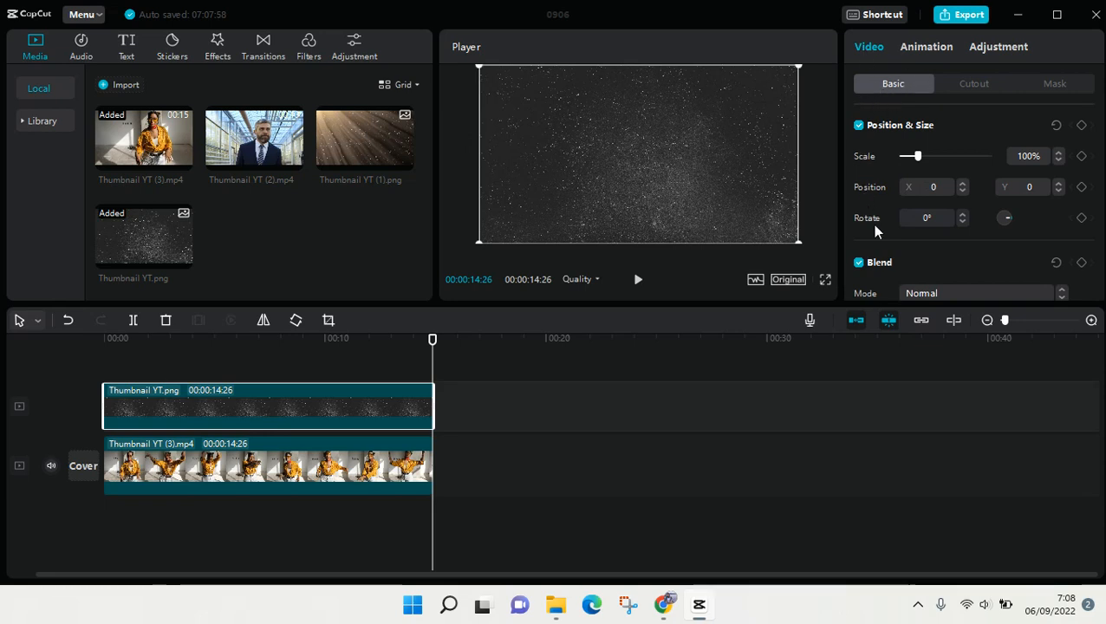
mouse_move(863, 276)
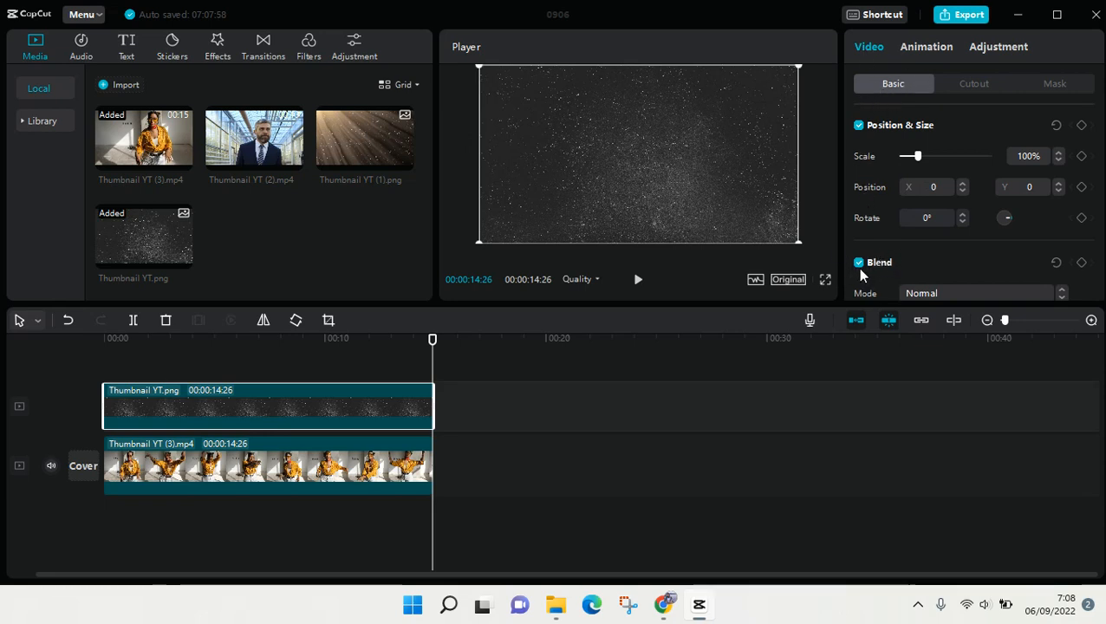
click(860, 264)
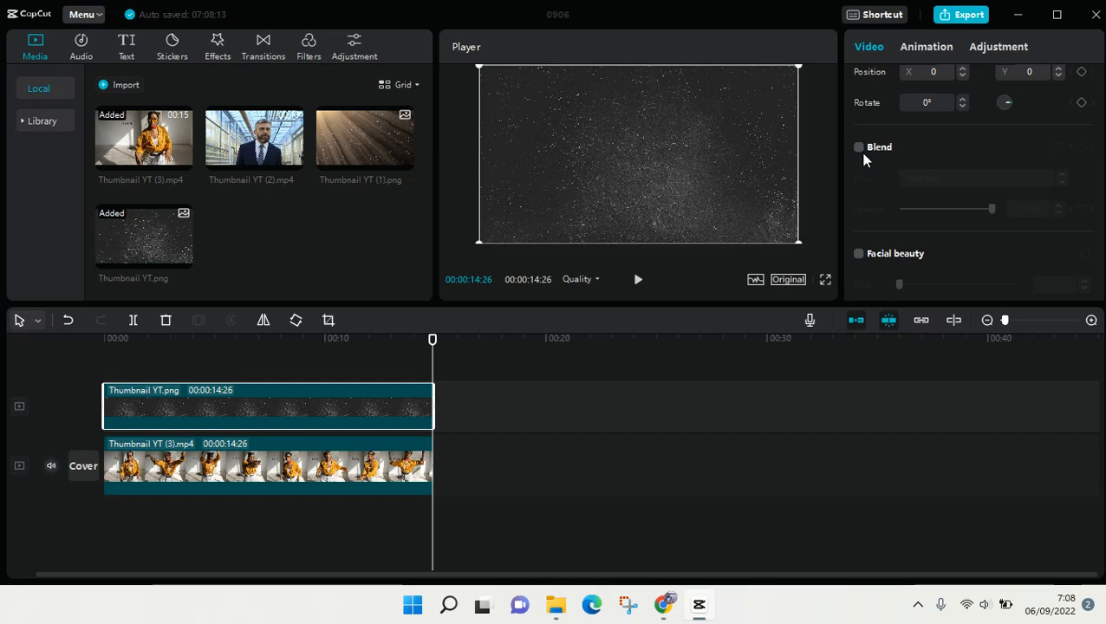
click(859, 146)
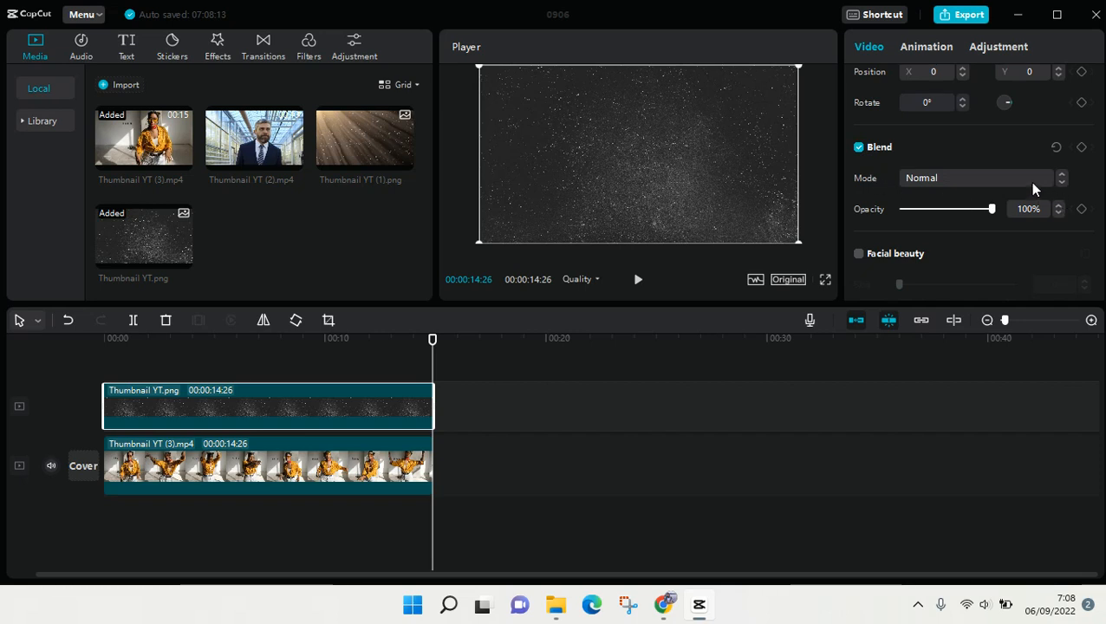
Set the overlay's blend mode to Color burn and lower opacity to 62%.
click(971, 177)
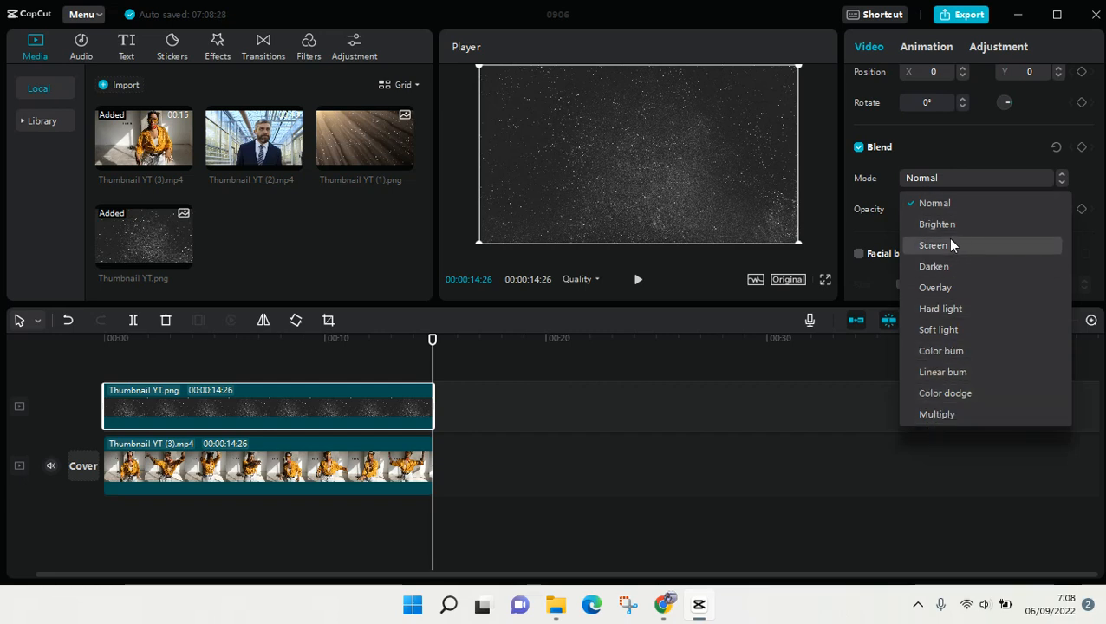
mouse_move(1021, 257)
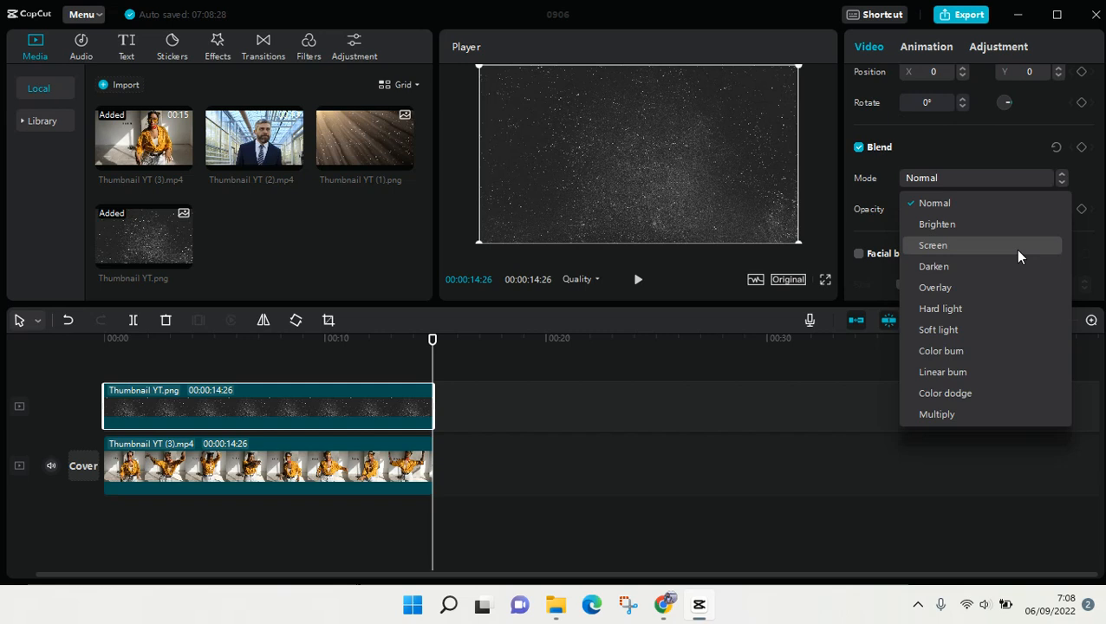
mouse_move(1028, 277)
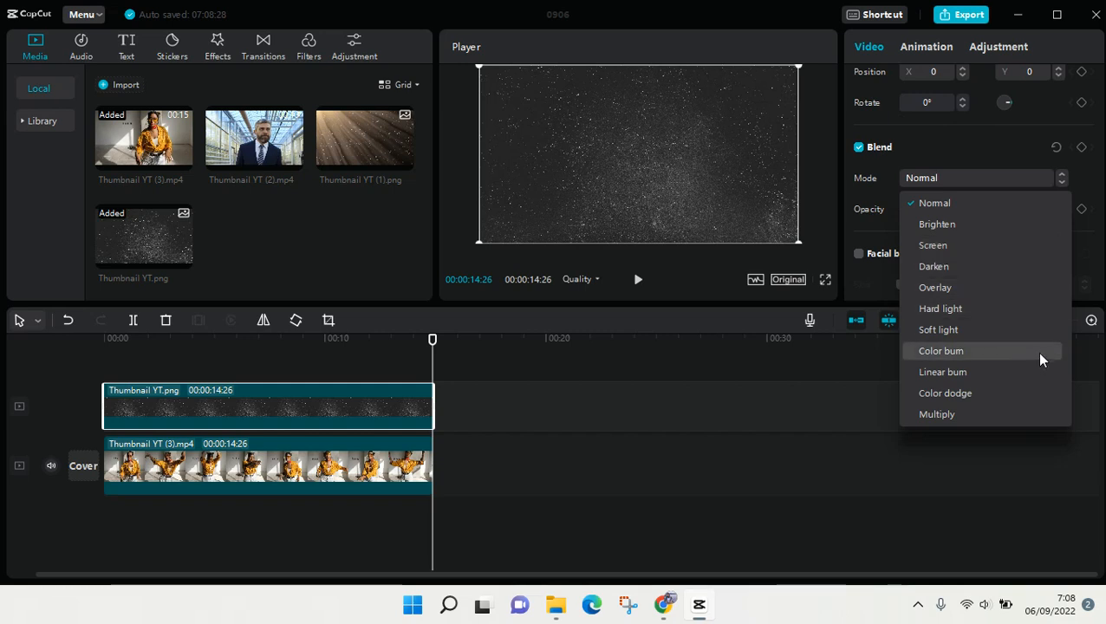
click(940, 350)
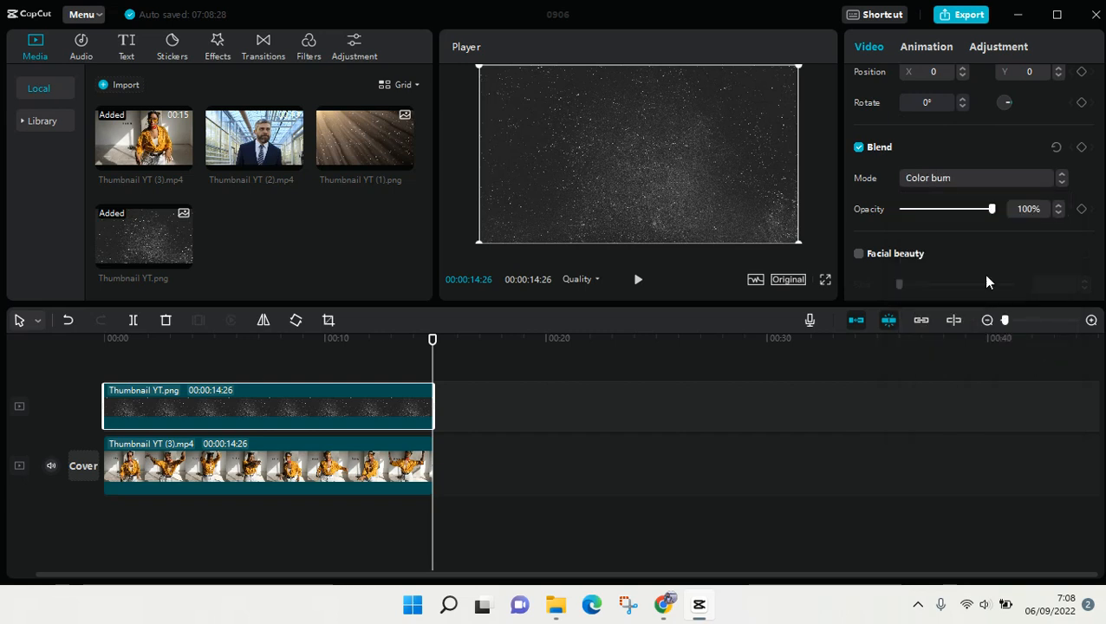
drag(992, 208, 975, 208)
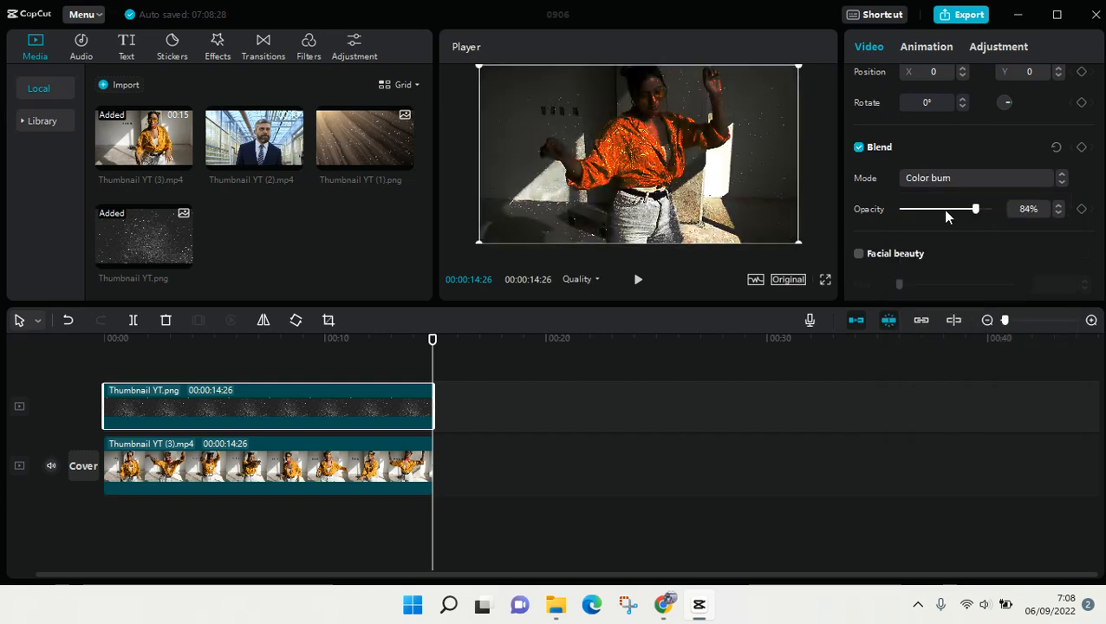
drag(974, 208, 957, 208)
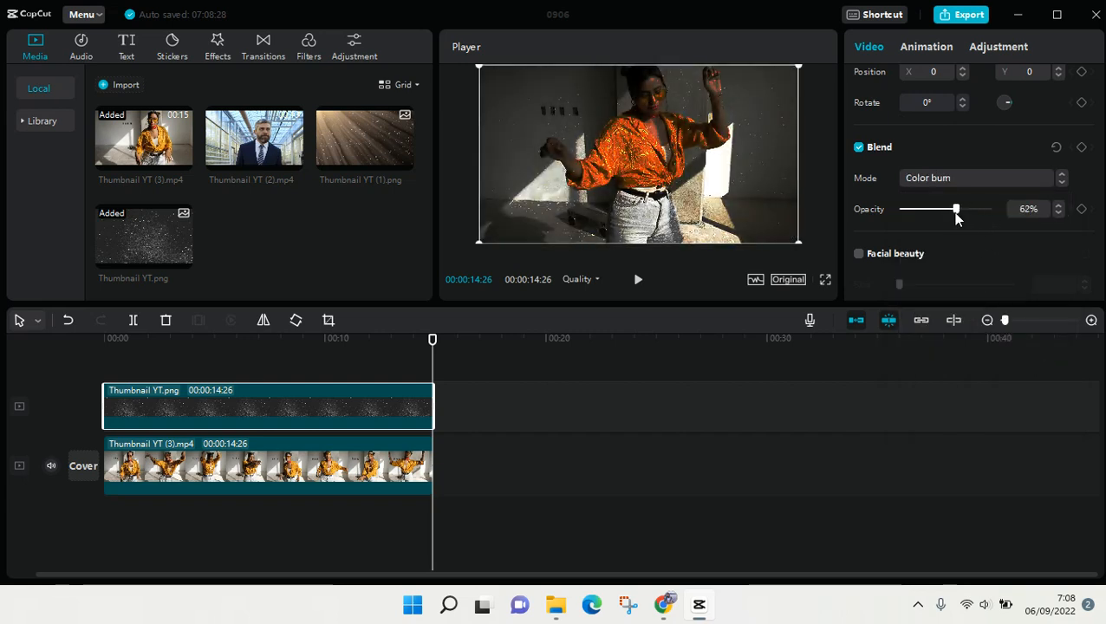
Return the overlay to Normal blend mode and settle opacity at 42%.
click(979, 177)
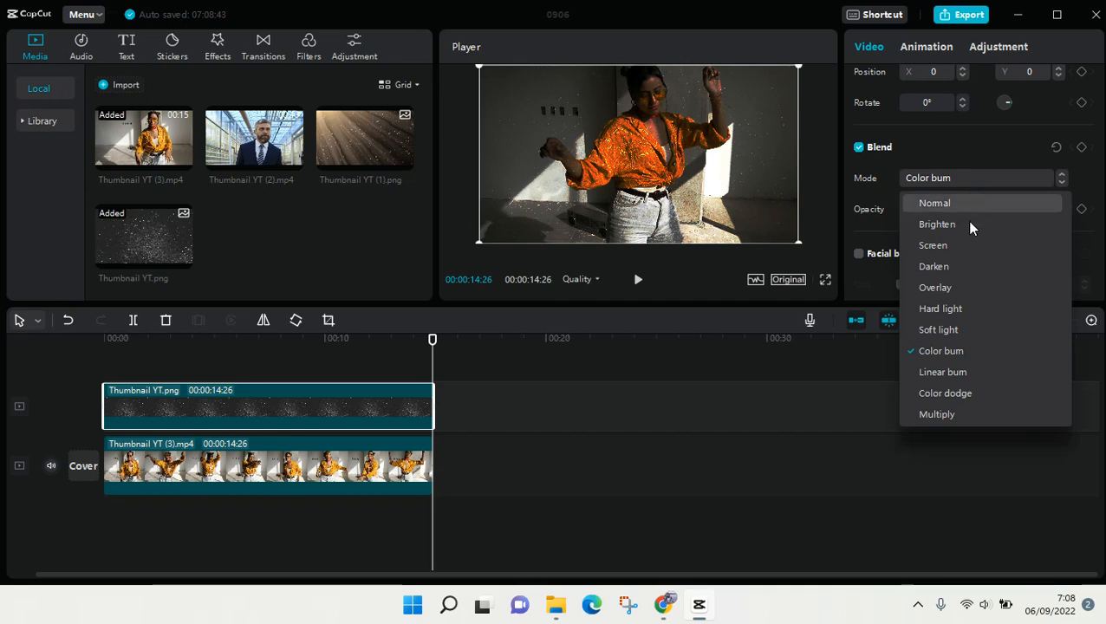
click(935, 201)
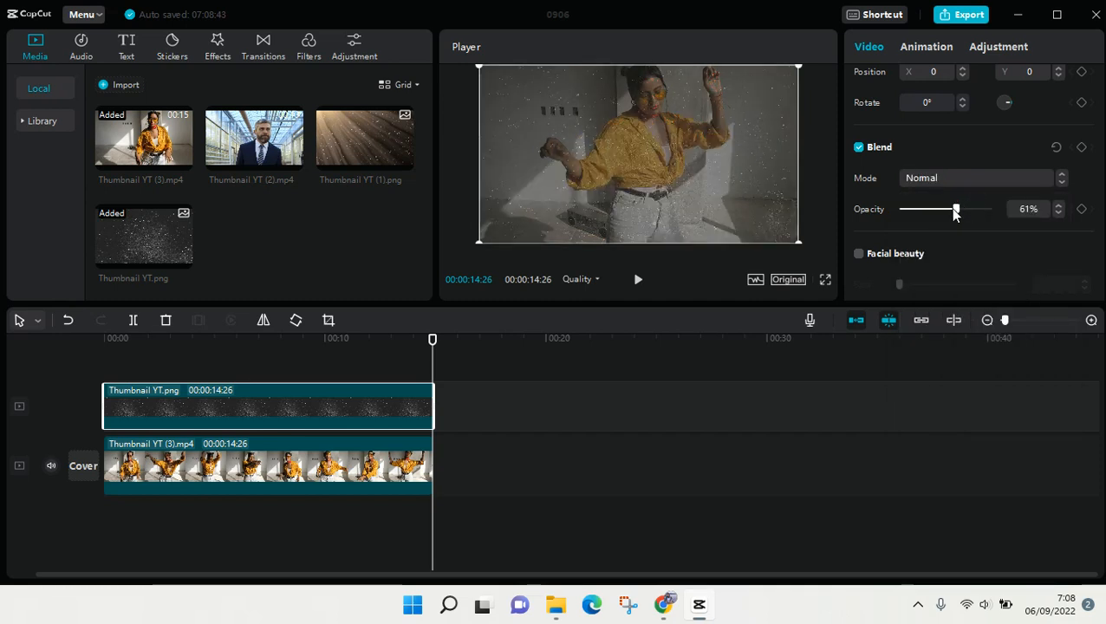
drag(955, 208, 914, 208)
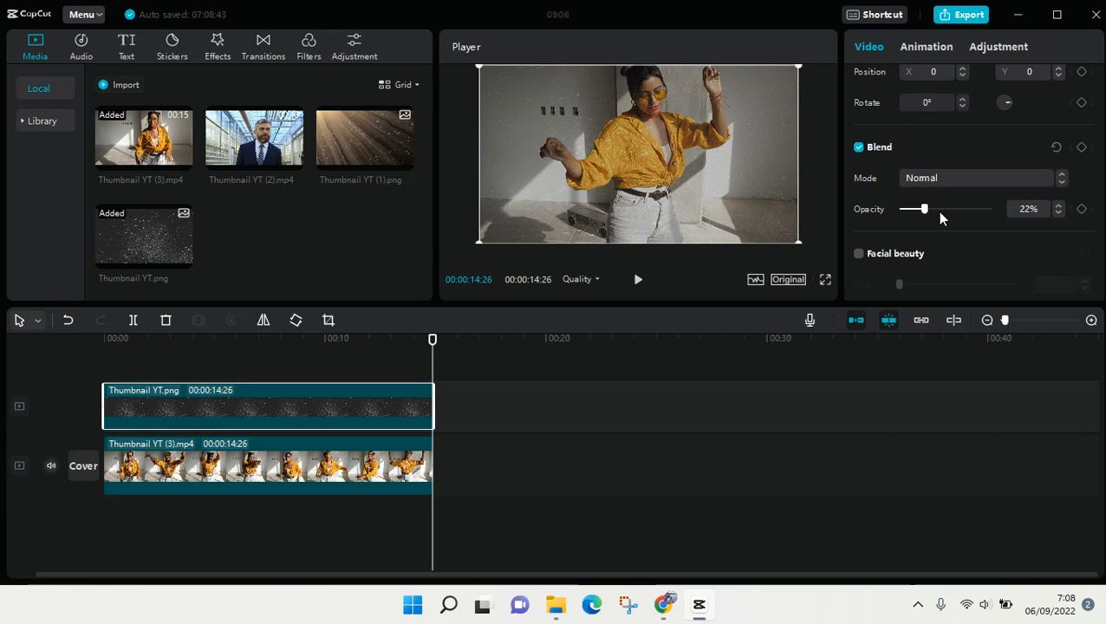
drag(914, 208, 943, 208)
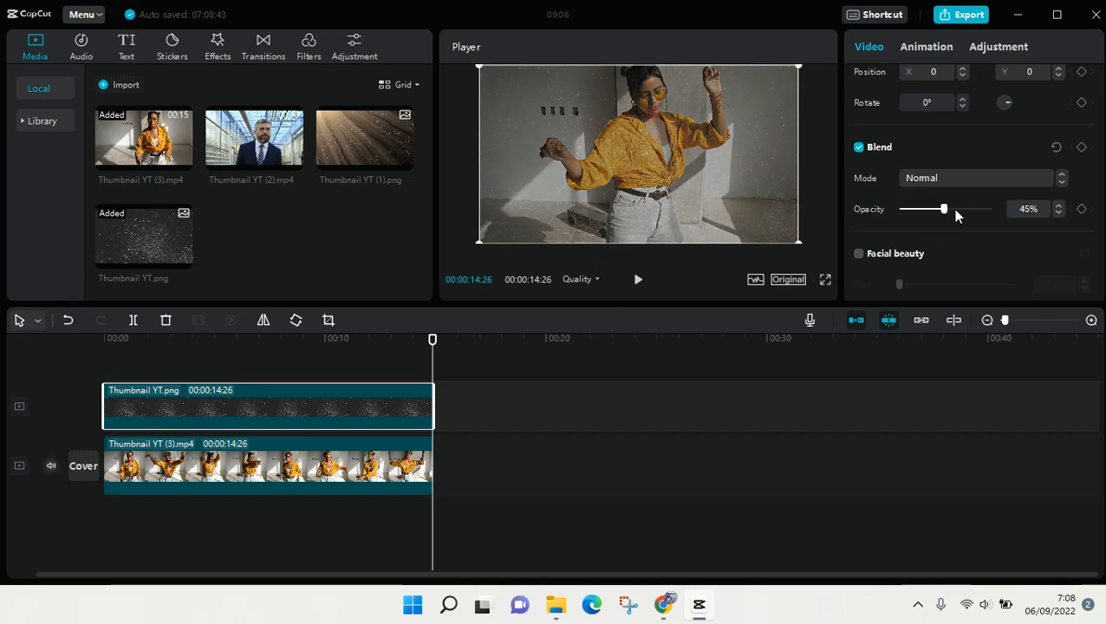
drag(943, 208, 938, 208)
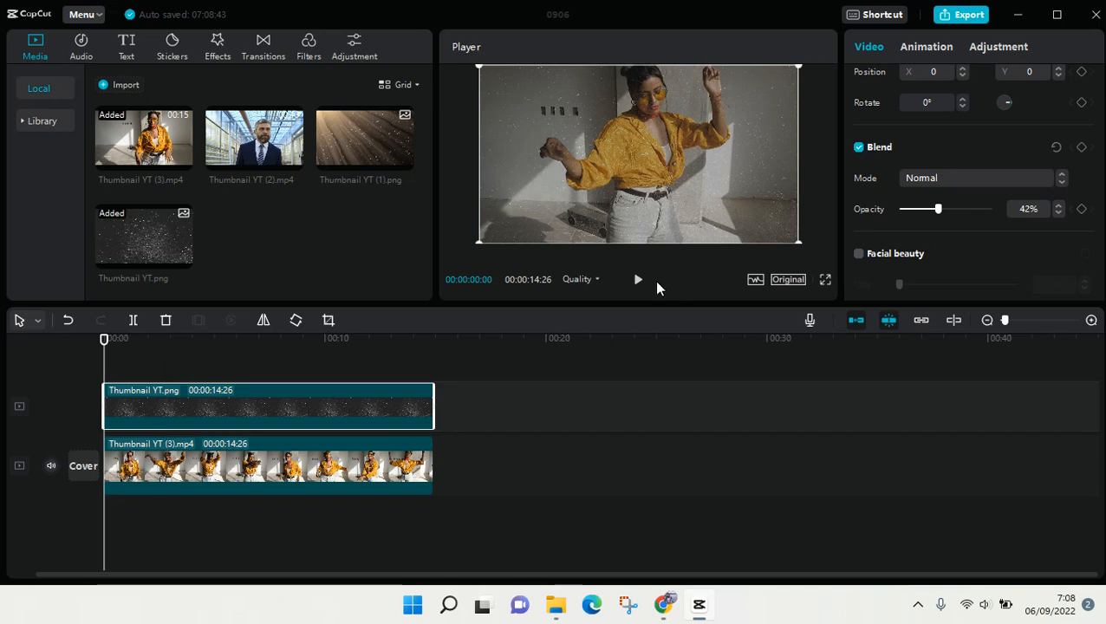
click(638, 279)
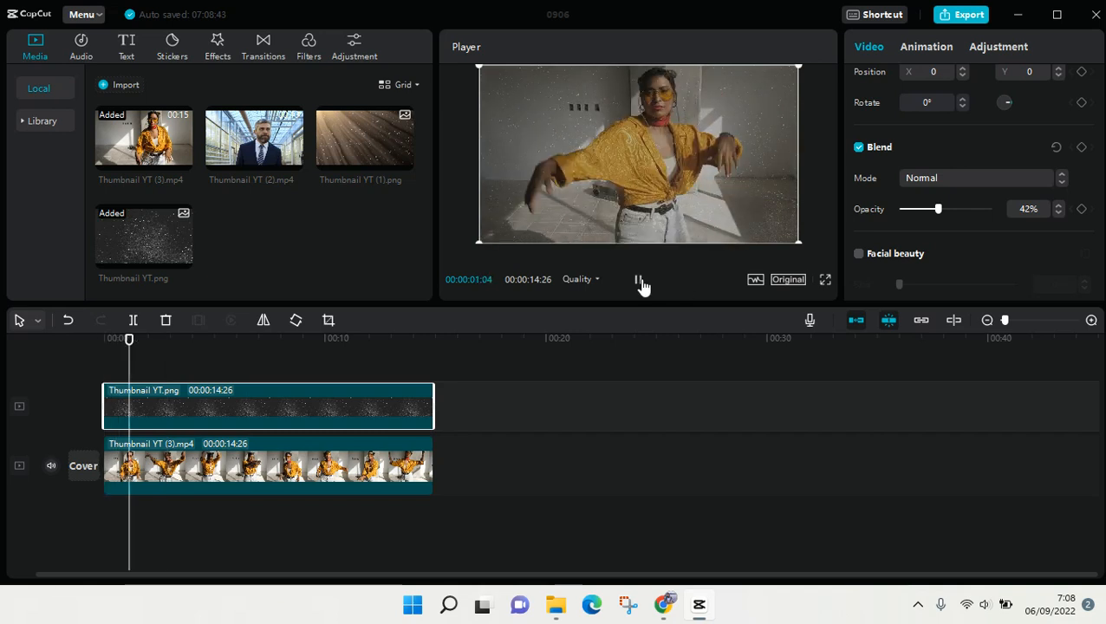
click(642, 279)
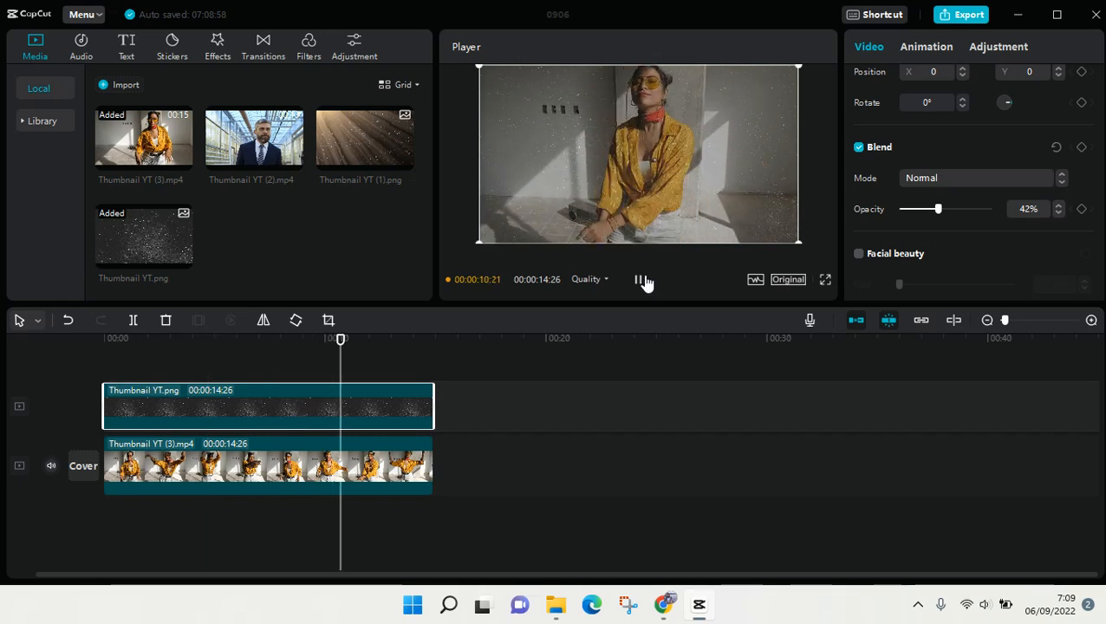
click(645, 279)
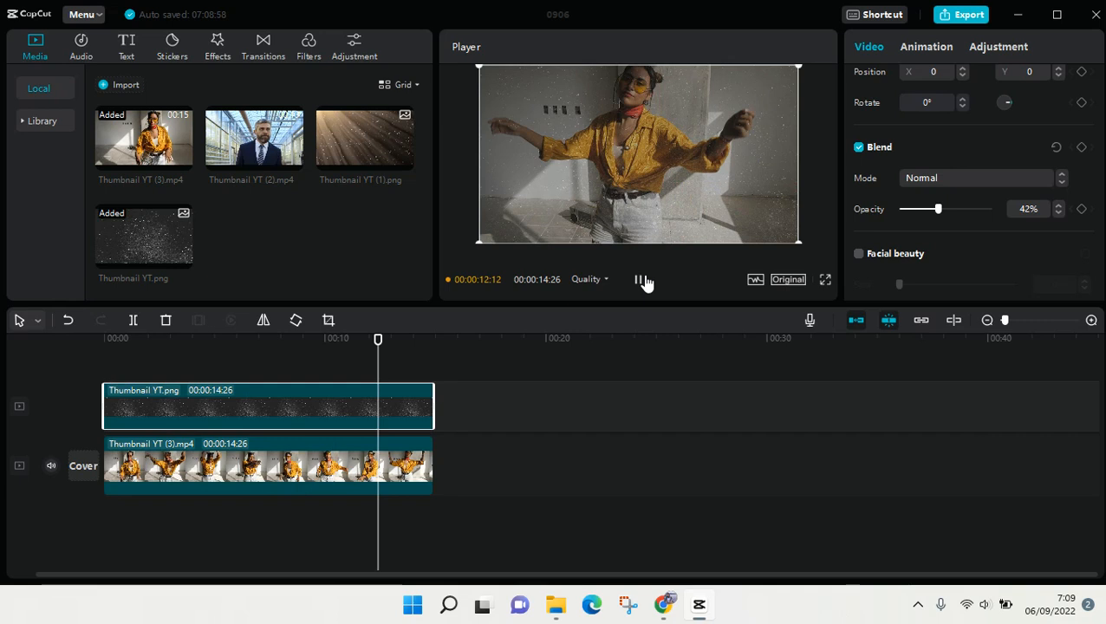
click(645, 279)
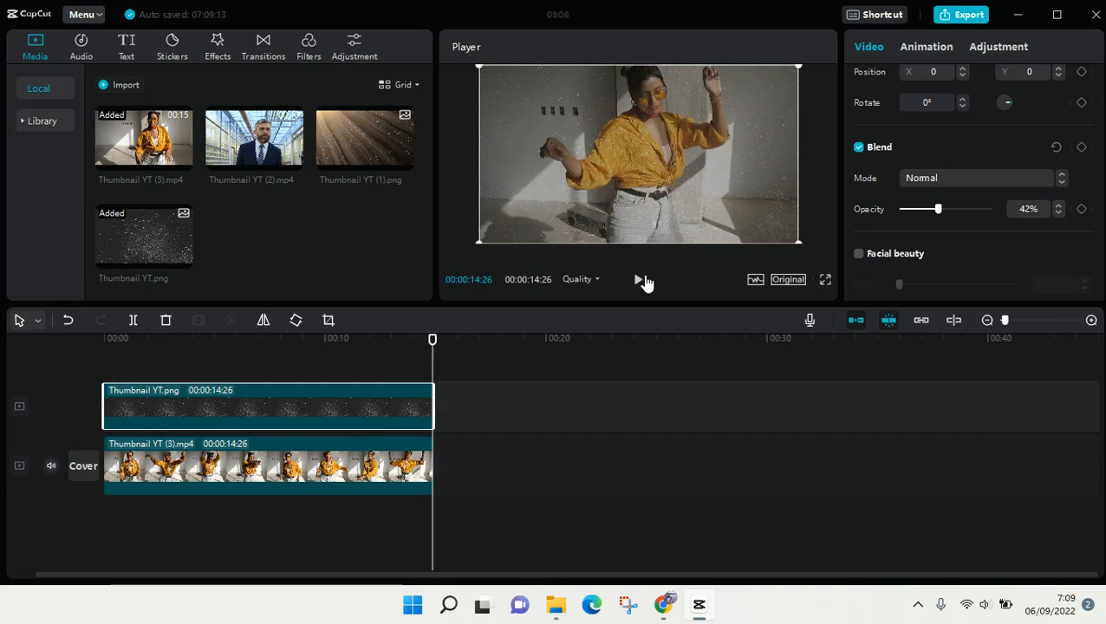